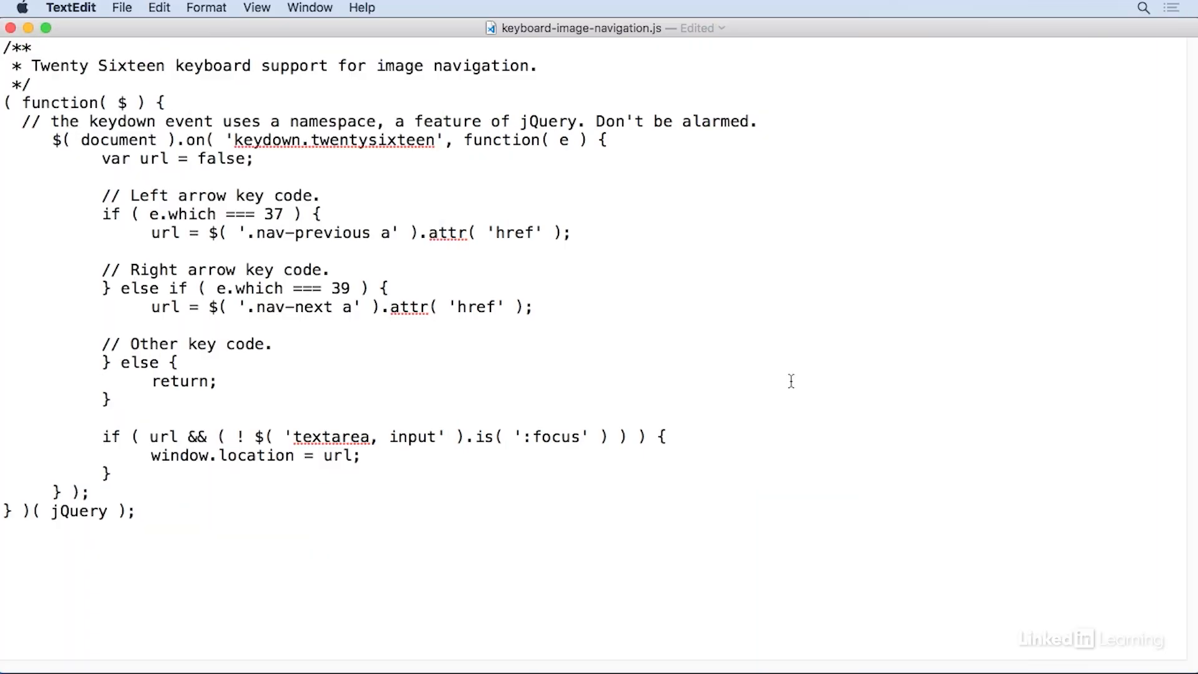
Write funct() with a string body "hey there", removing the auto-inserted parentheses along the way.
click(91, 492)
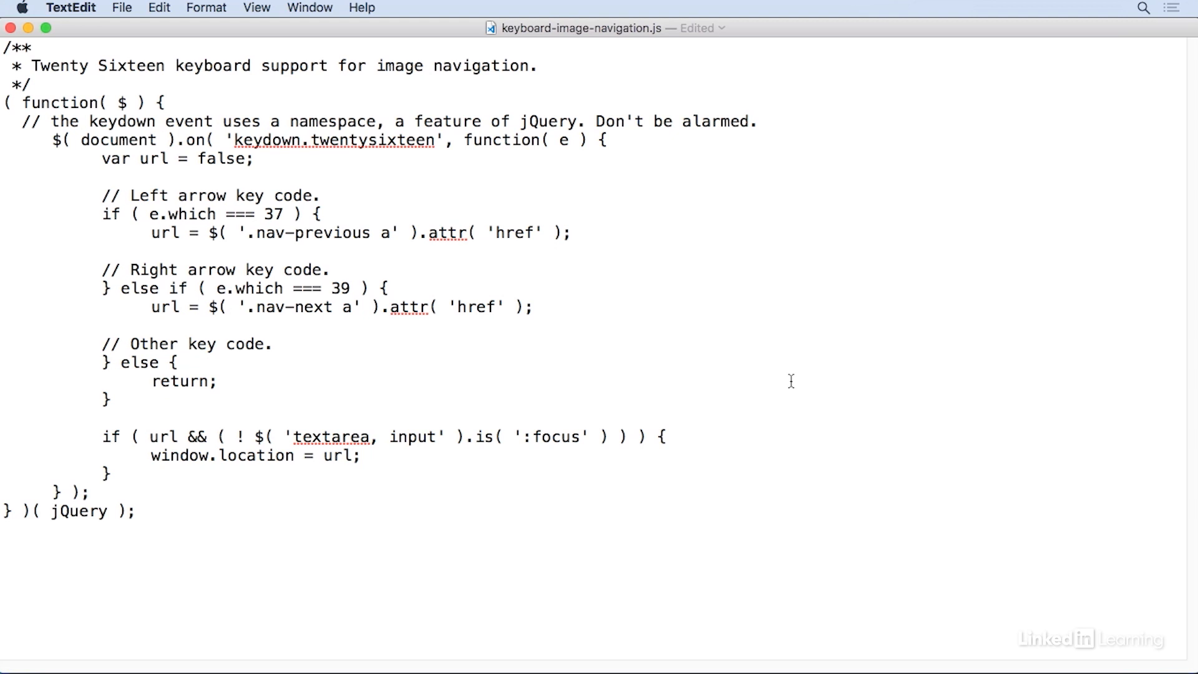
click(92, 493)
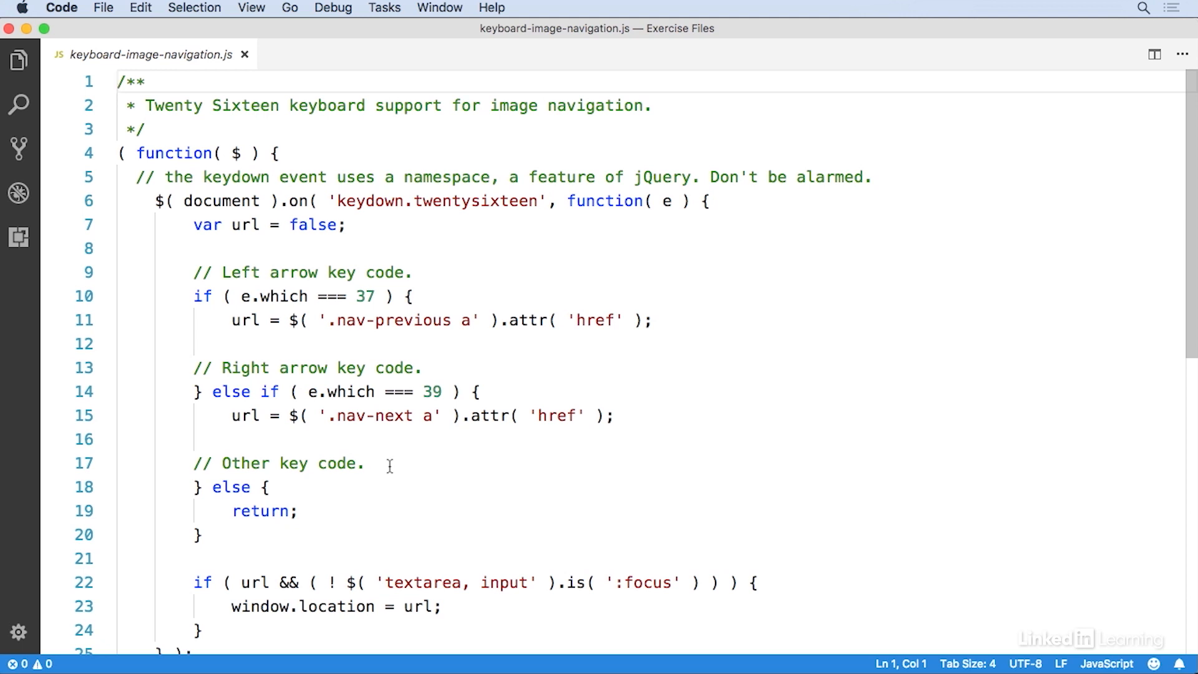
mouse_move(175, 153)
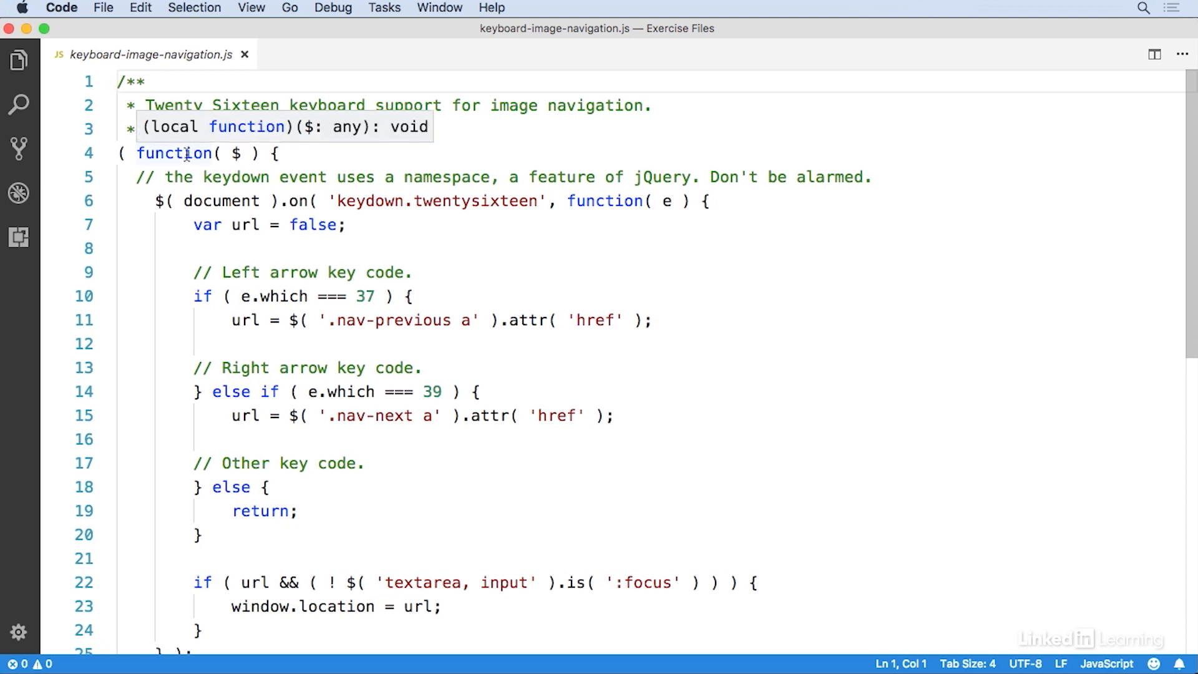
mouse_move(211, 233)
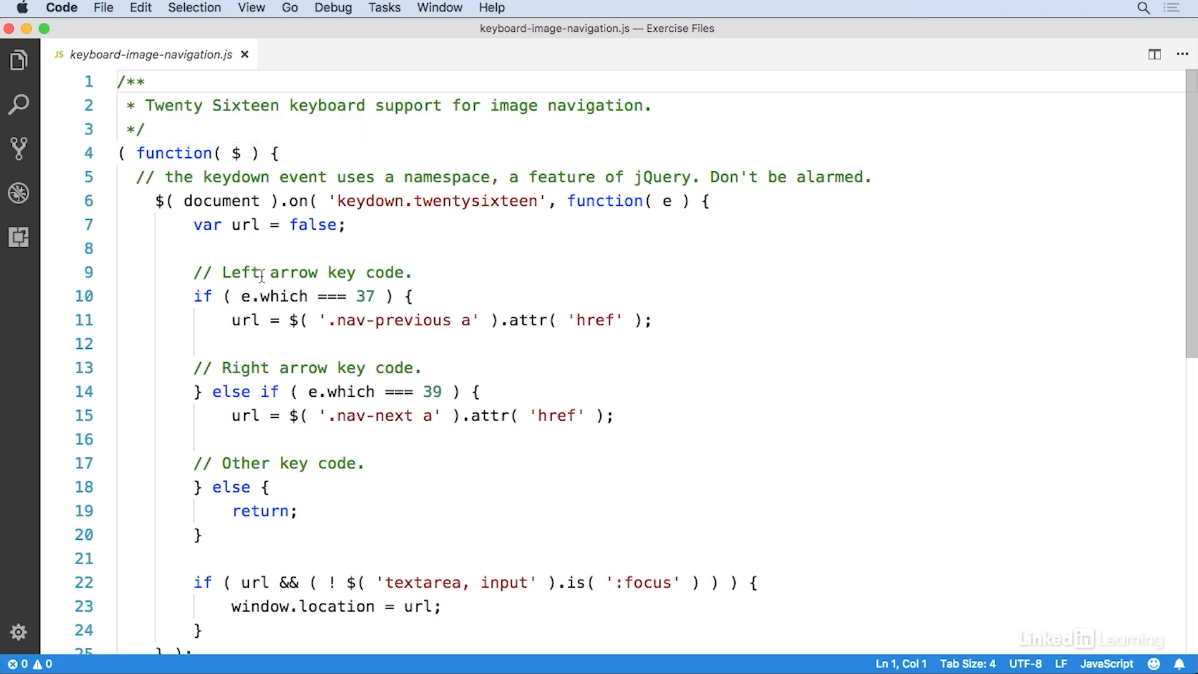
mouse_move(562, 307)
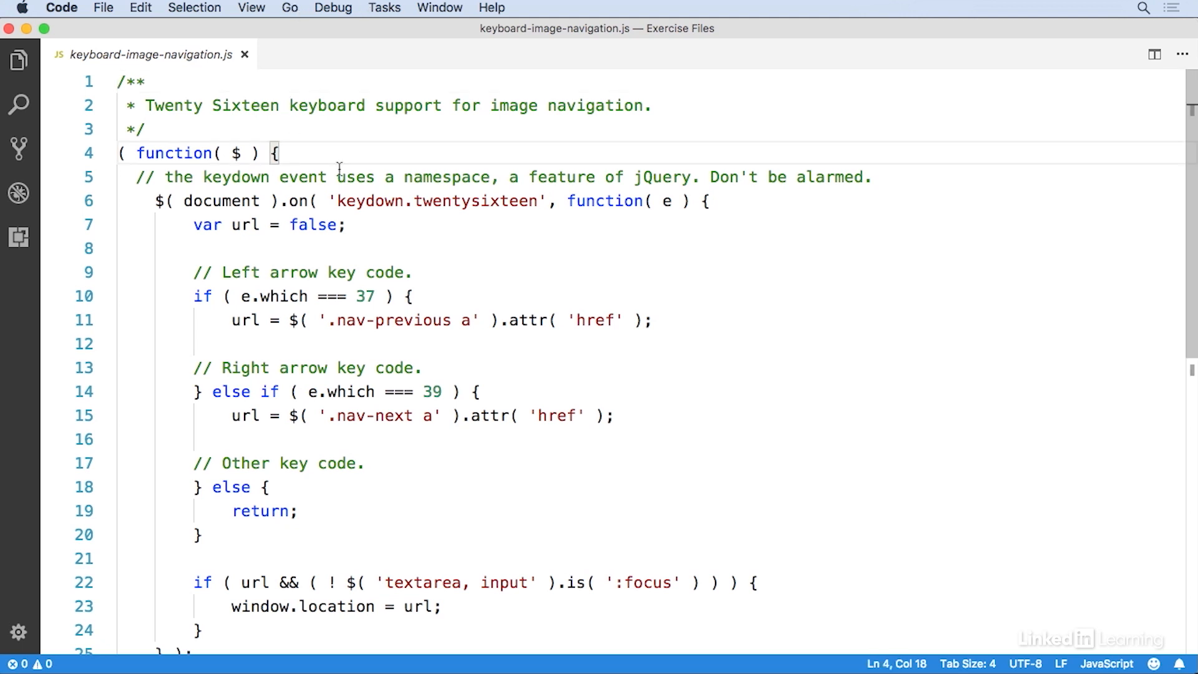
text(function()
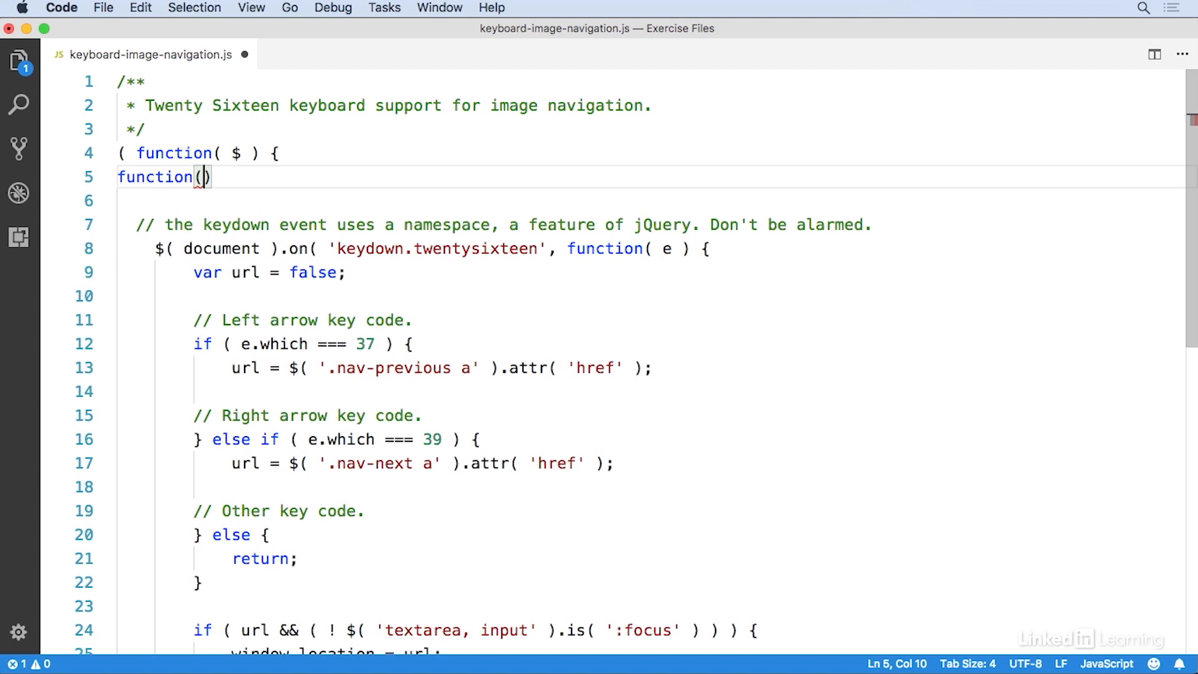
key(Backspace)
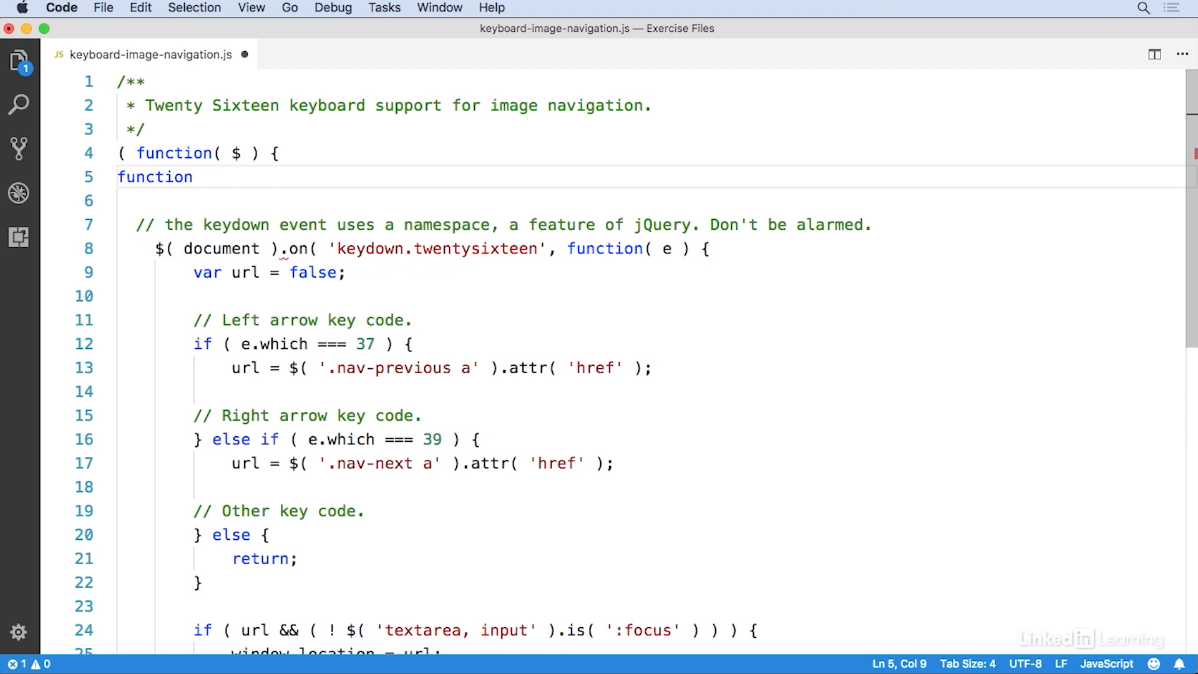
text(() {)
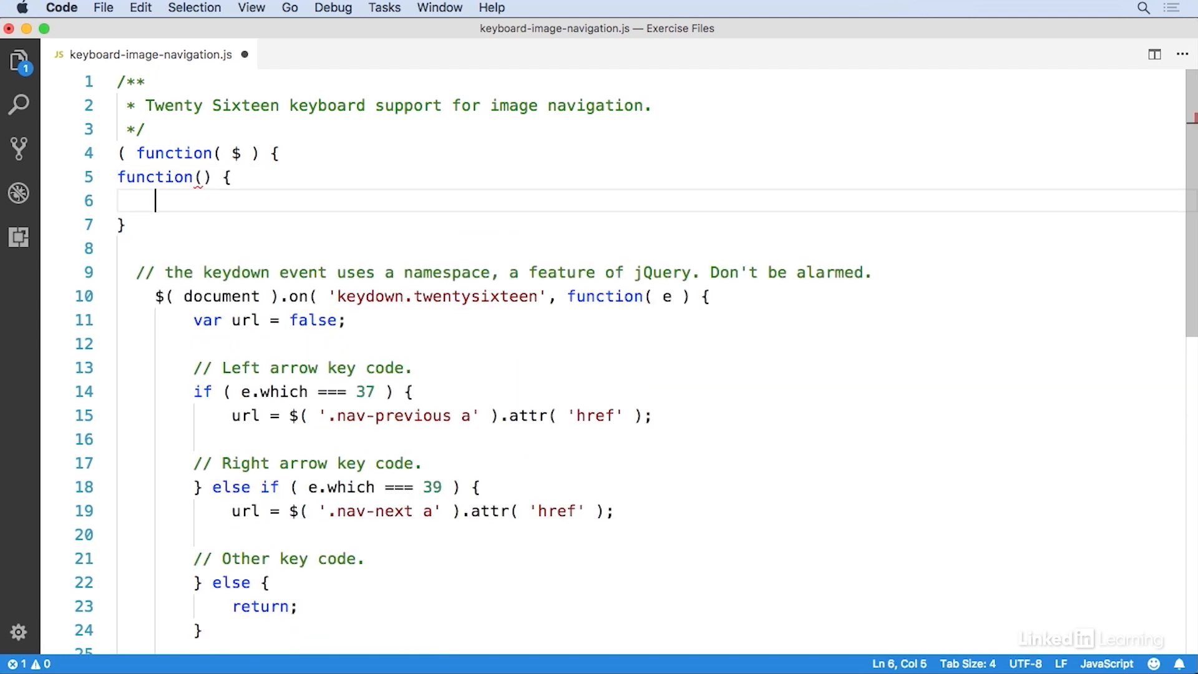
text(")
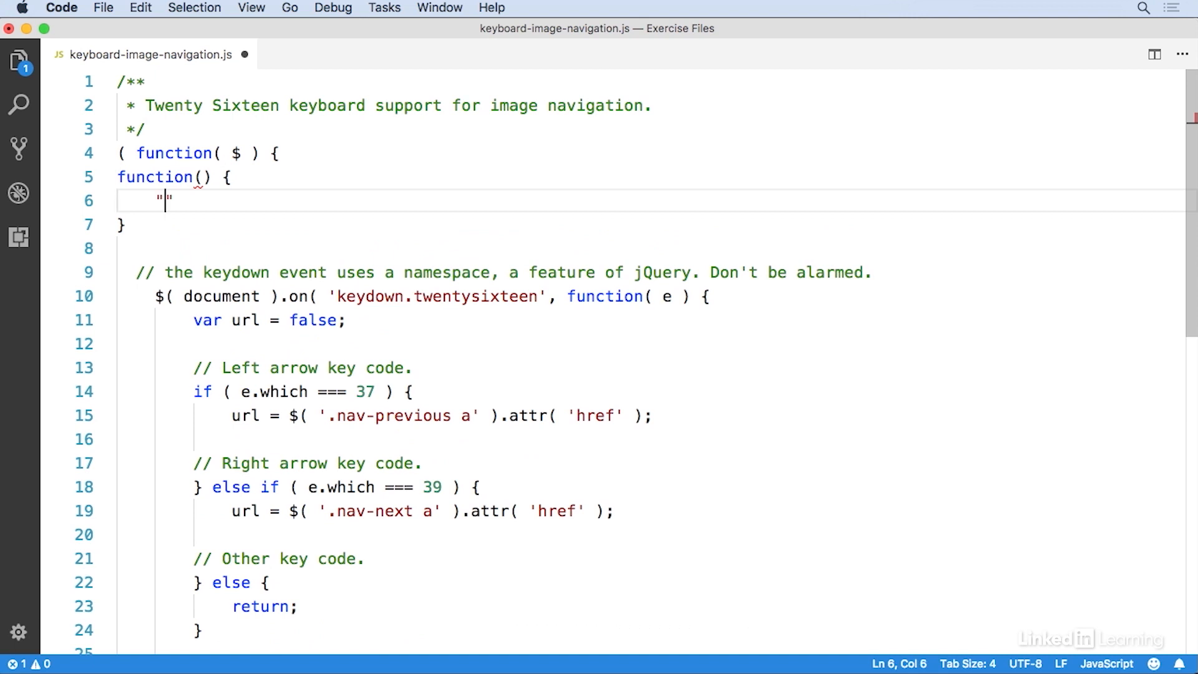
text(hey there)
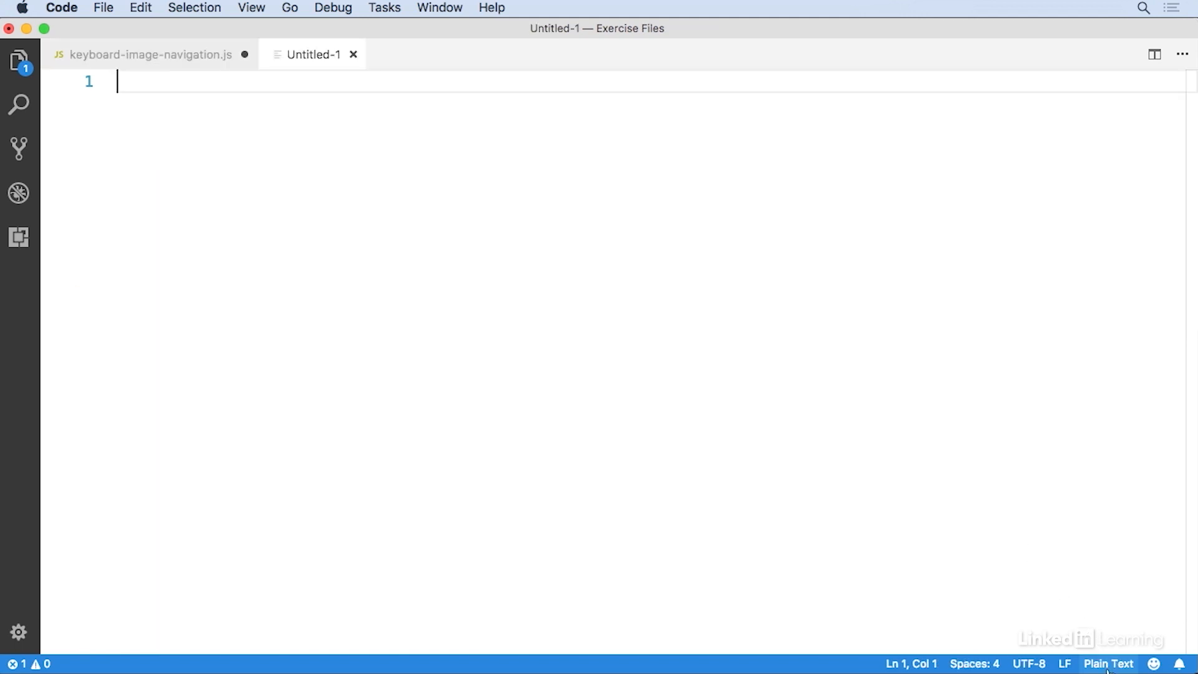
Set the file's language to HTML and expand the Emmet abbreviation div>div>div into nested div tags.
click(1108, 663)
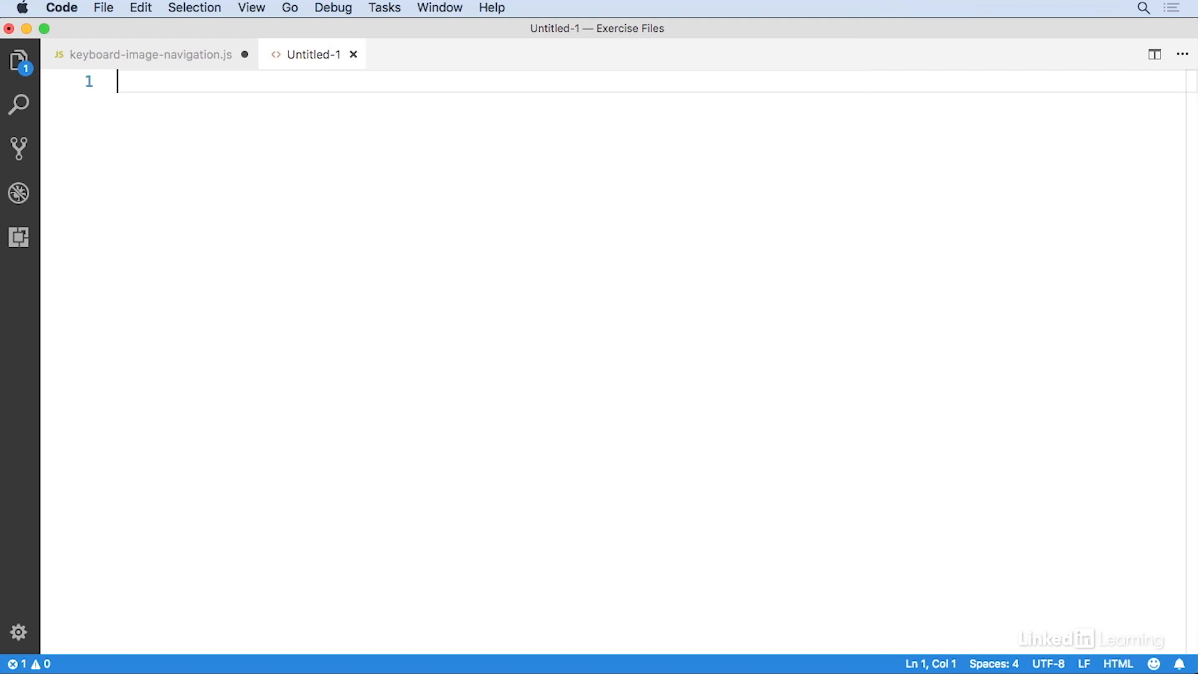
text(div>div>)
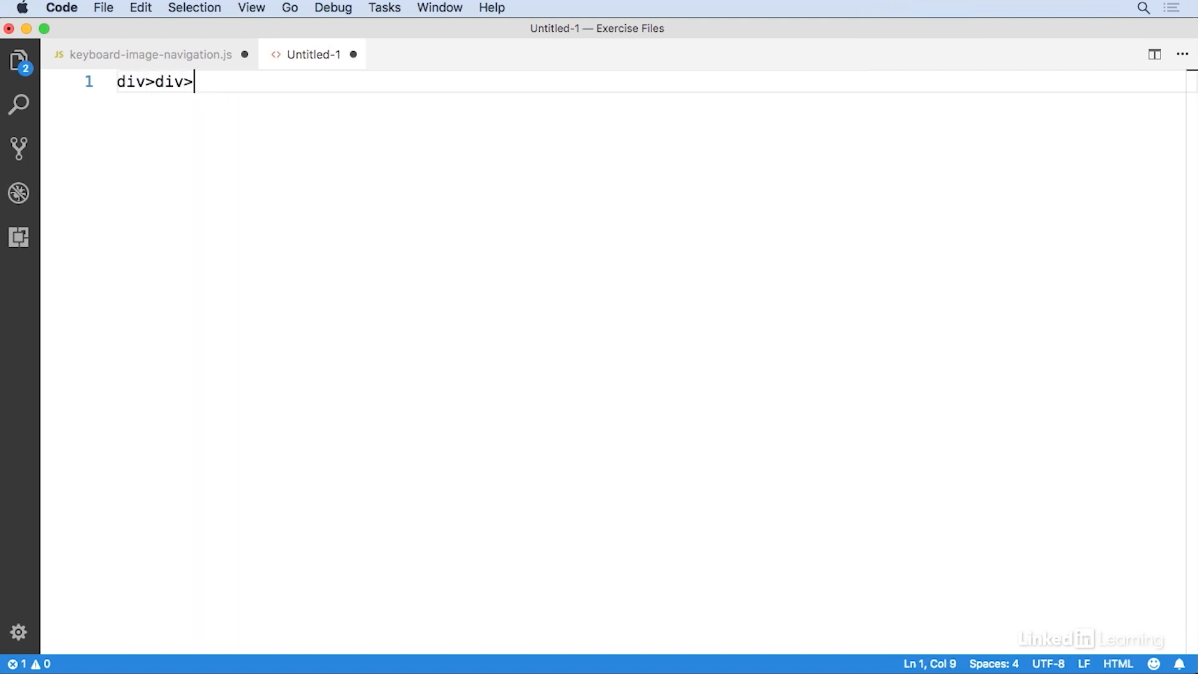
text(div)
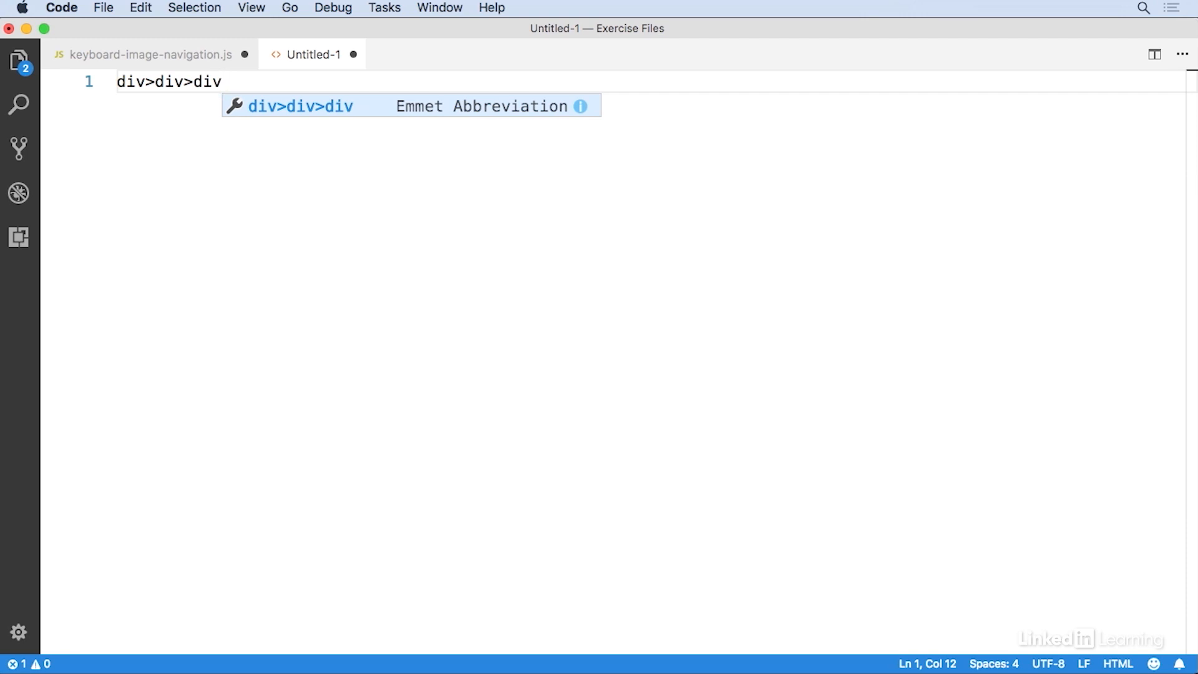
key(Tab)
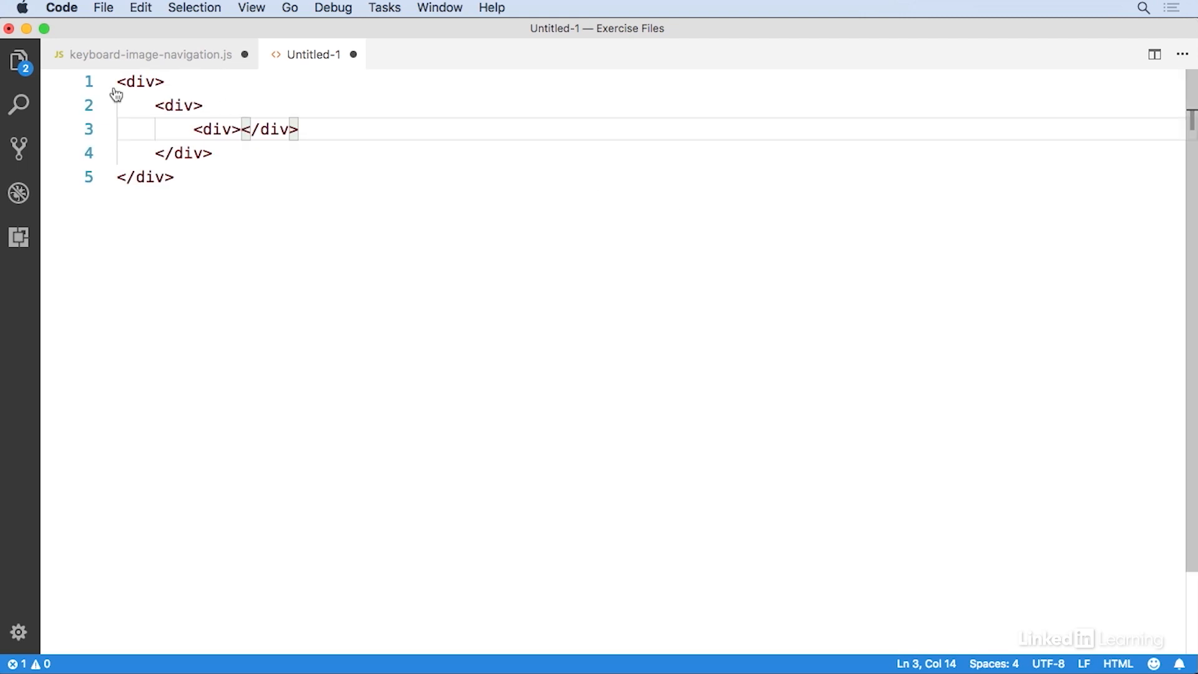
mouse_move(219, 174)
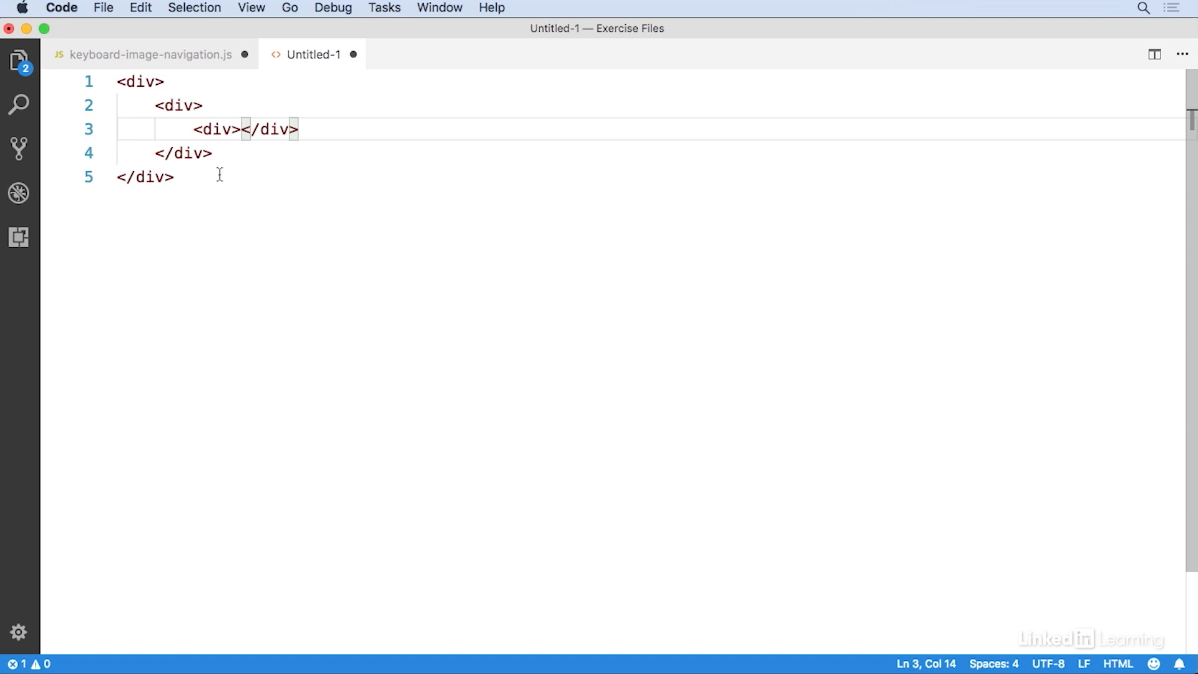
mouse_move(257, 106)
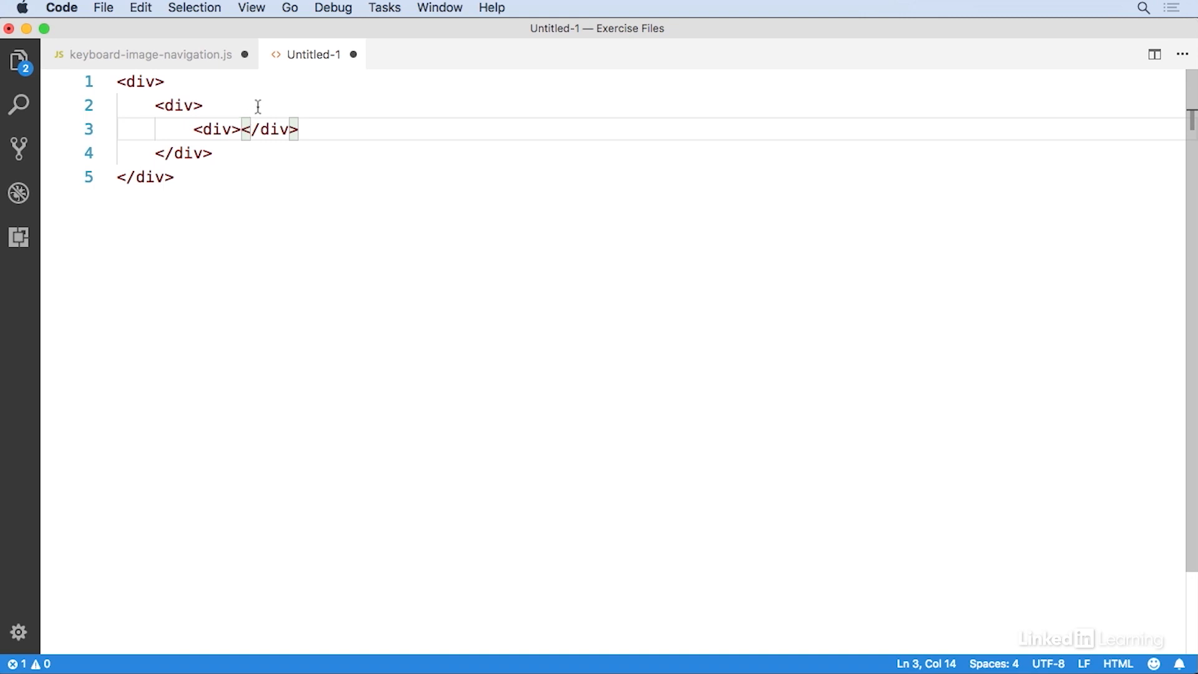
mouse_move(182, 45)
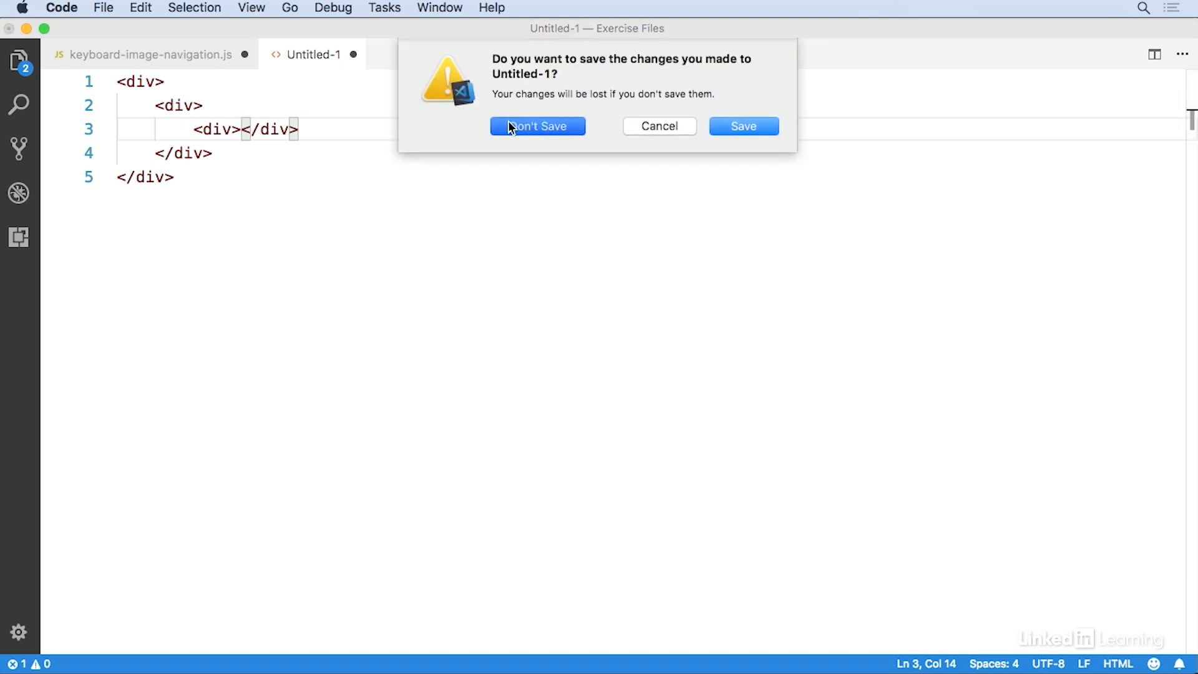
Discard the unsaved HTML file, then show and hide the Explorer file tree.
click(538, 126)
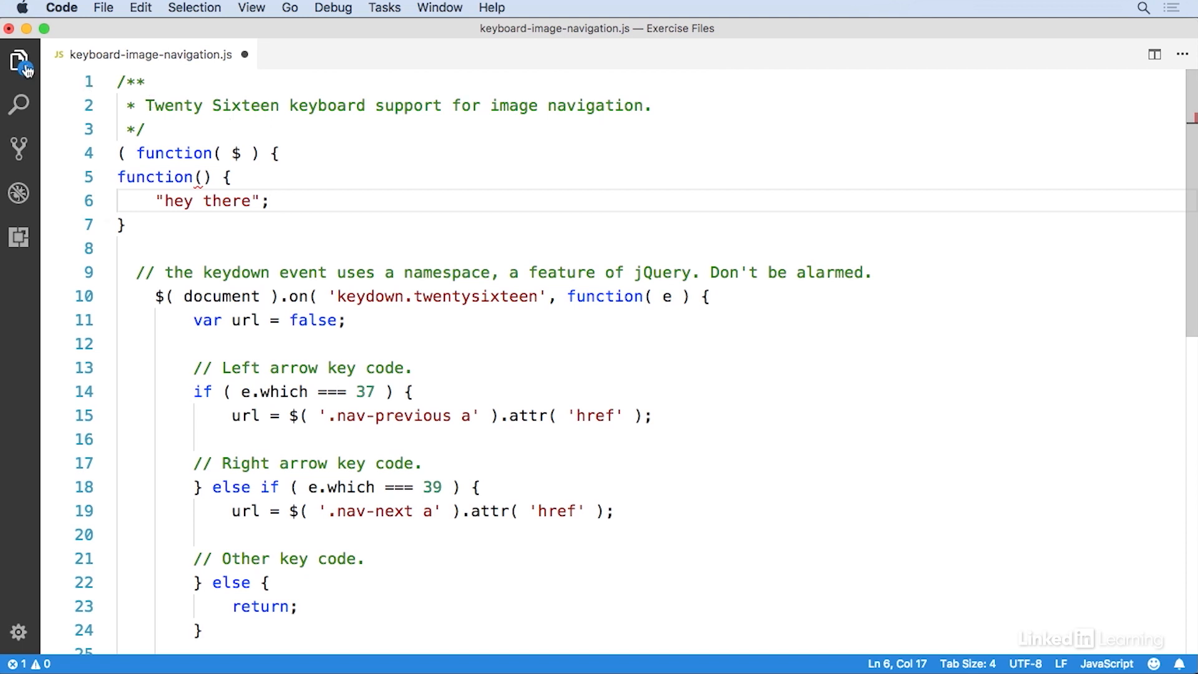
click(20, 59)
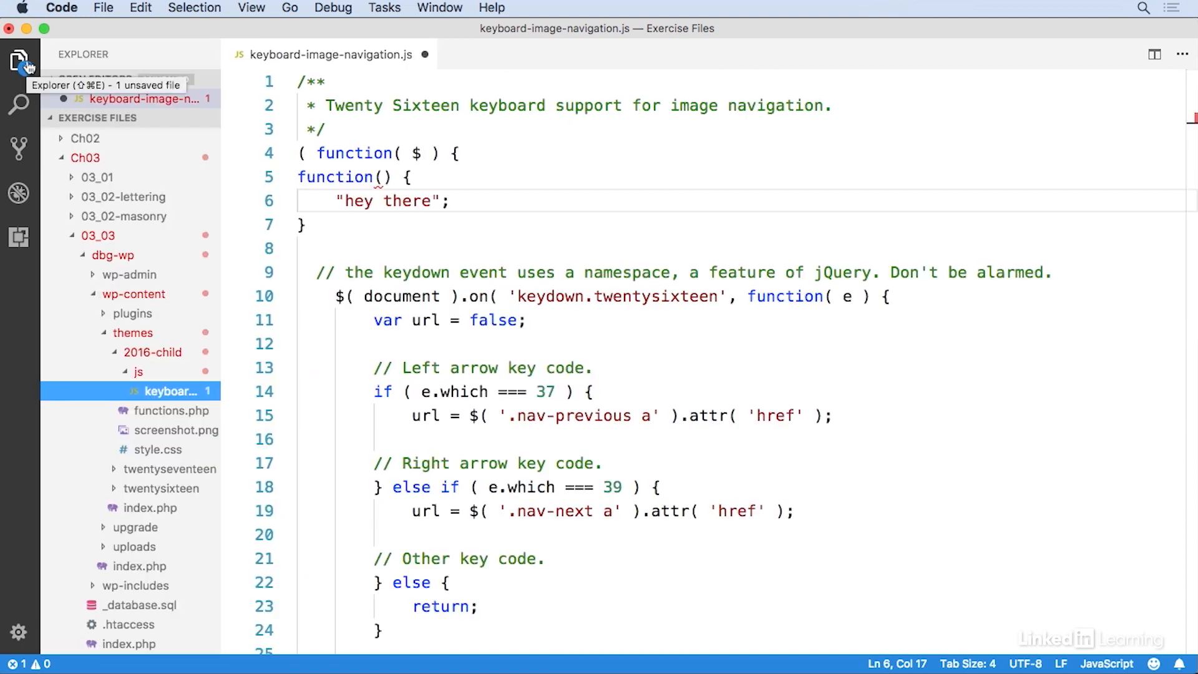
click(20, 59)
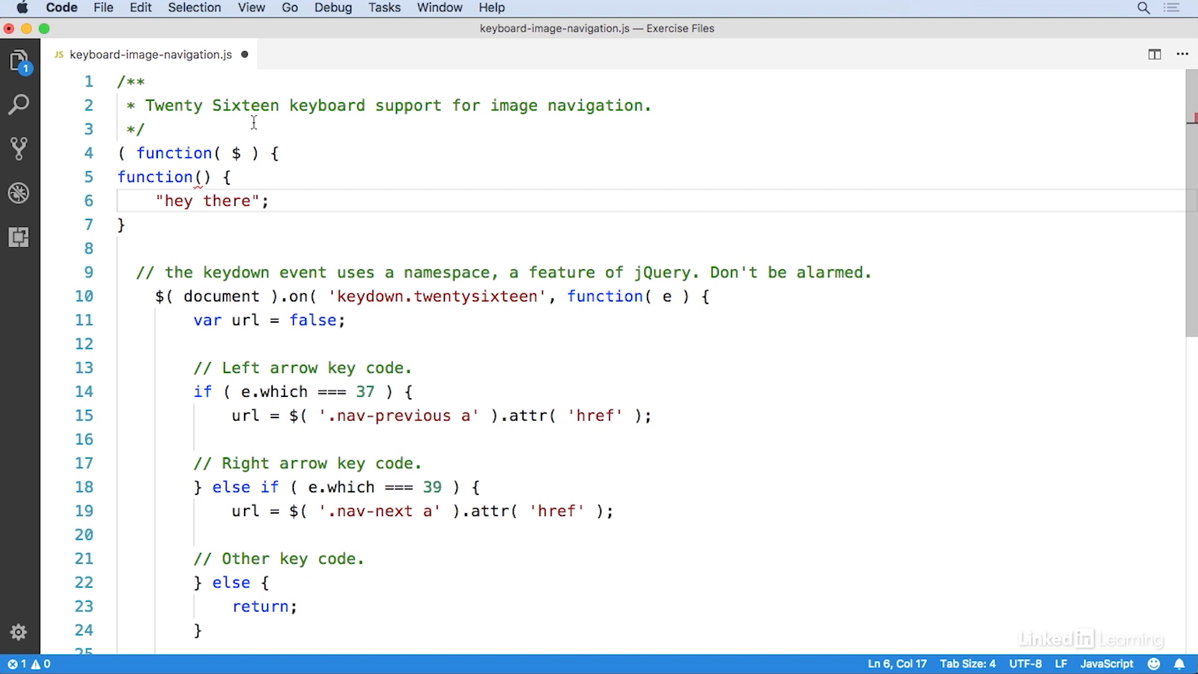
Use Quick Open to search for files matching "dire", surfacing directory.js.
key(Cmd+P)
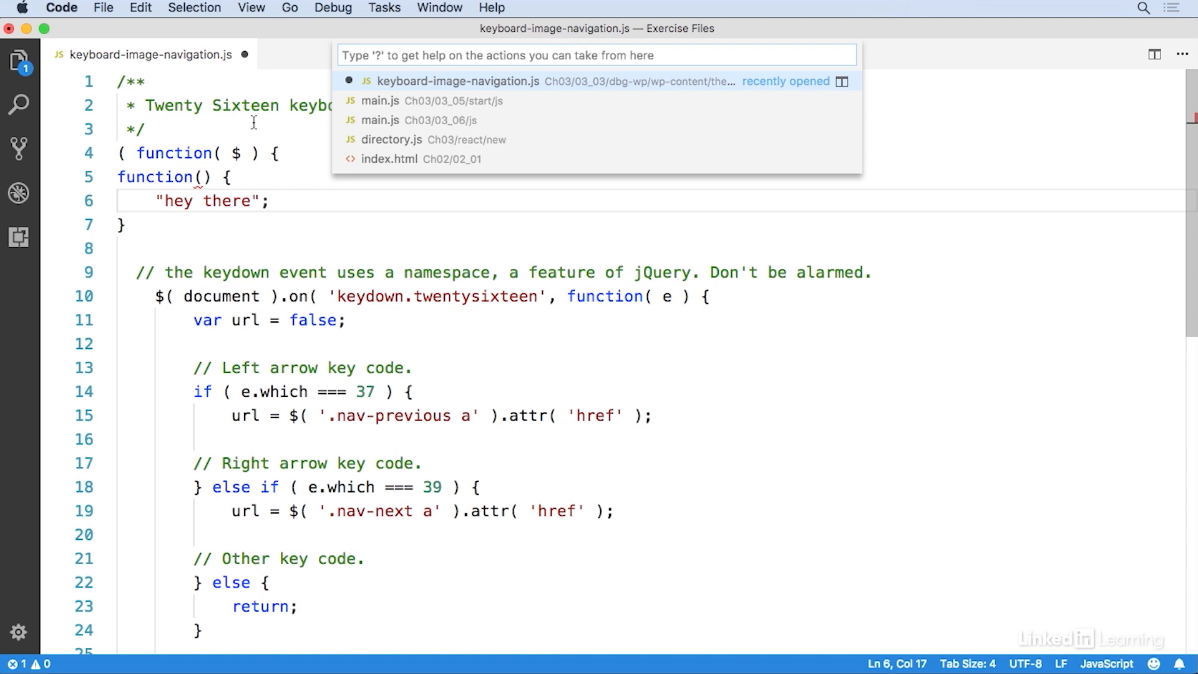
text(dir)
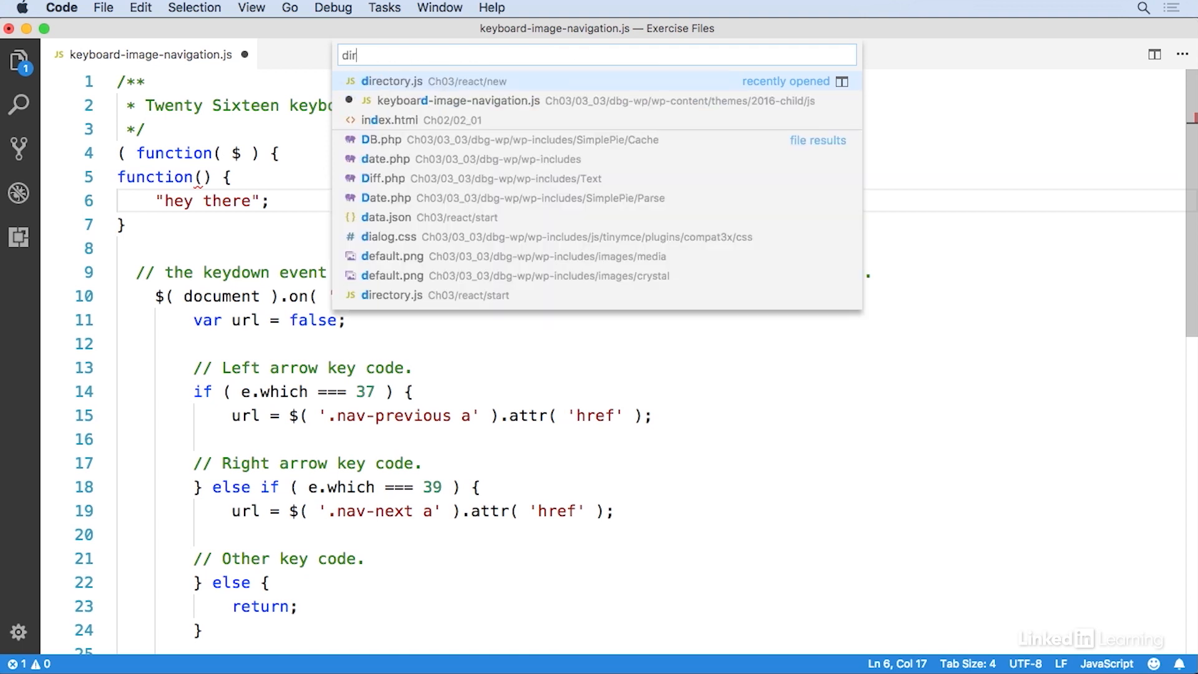
text(e)
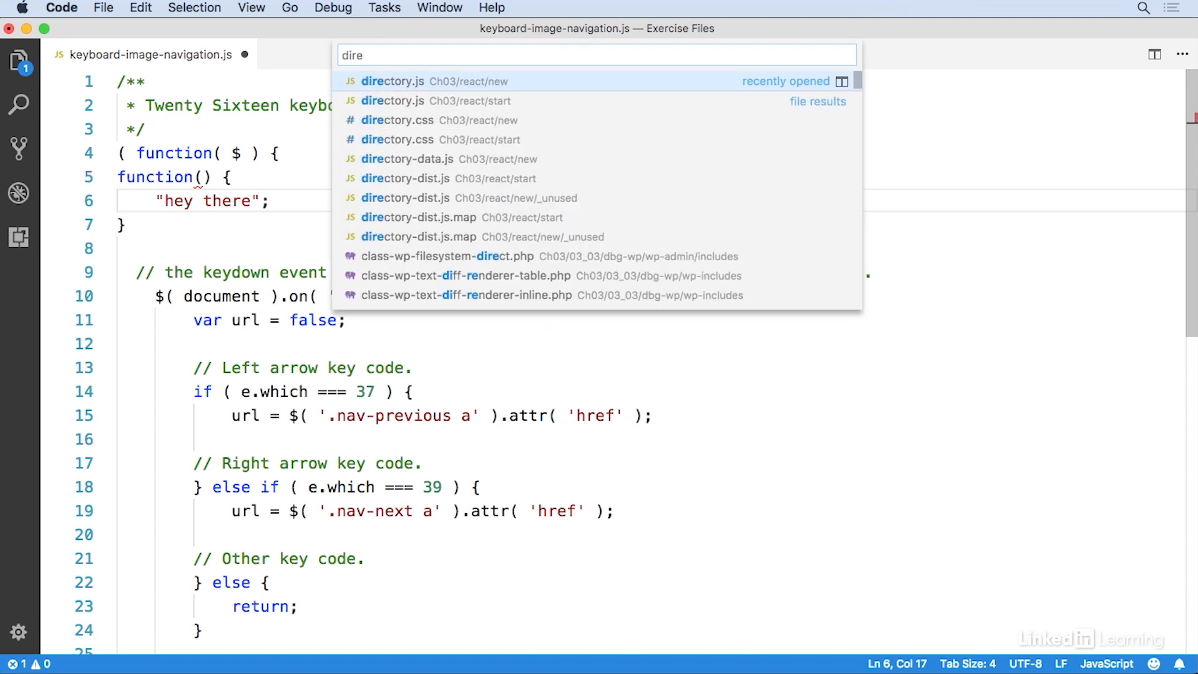
key(Escape)
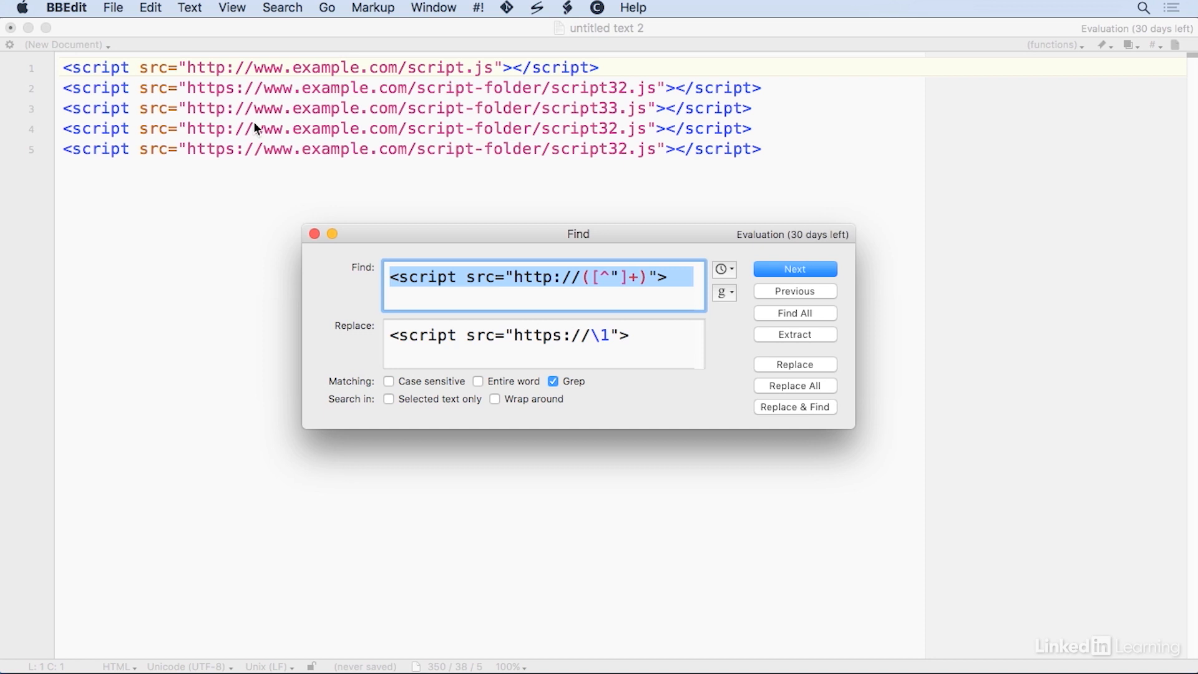
mouse_move(499, 293)
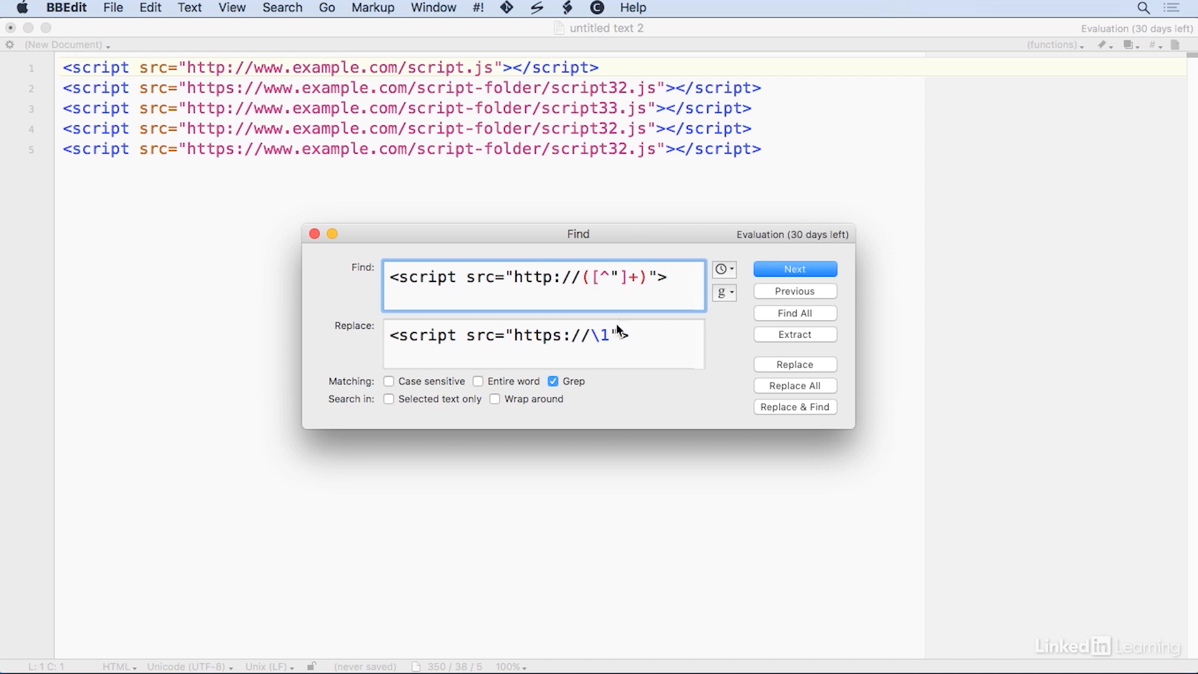
mouse_move(594, 290)
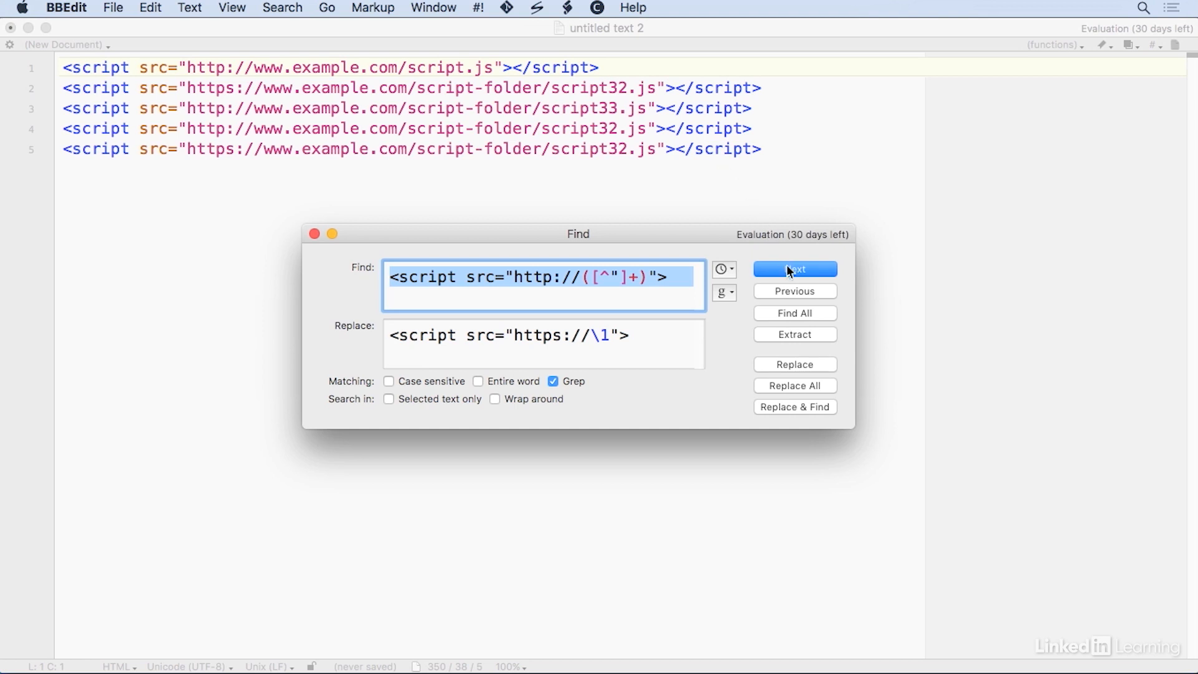
Find the first http script tag and replace successive matches with https via Replace & Find.
click(795, 269)
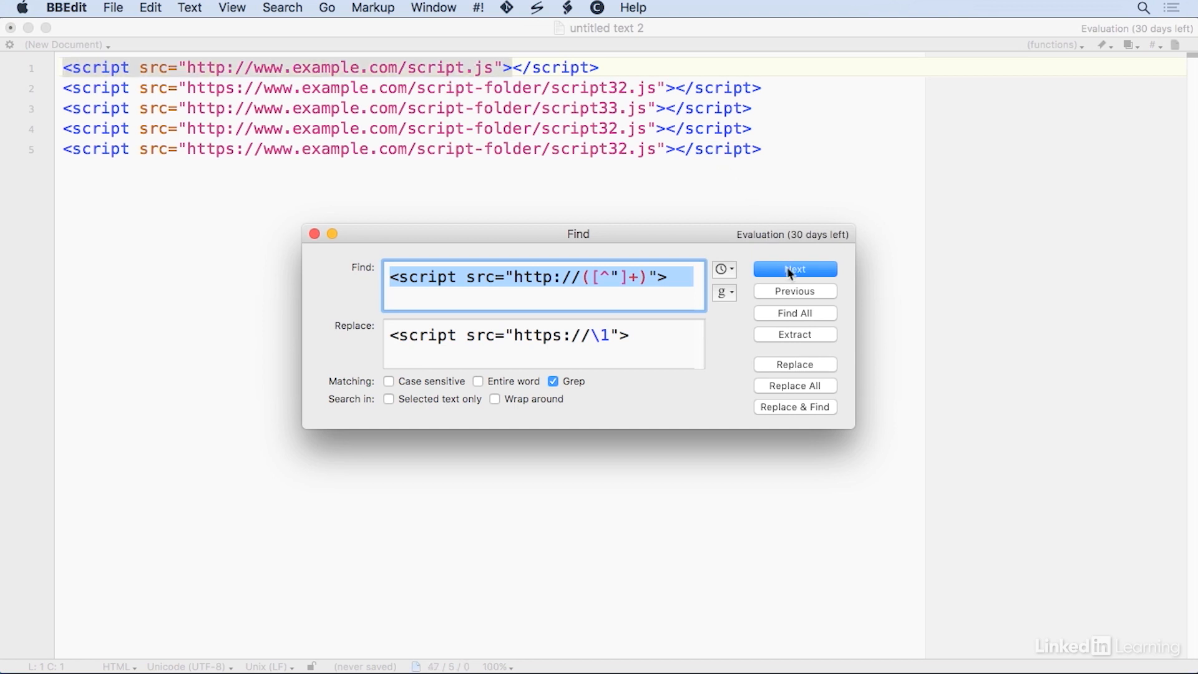
click(795, 407)
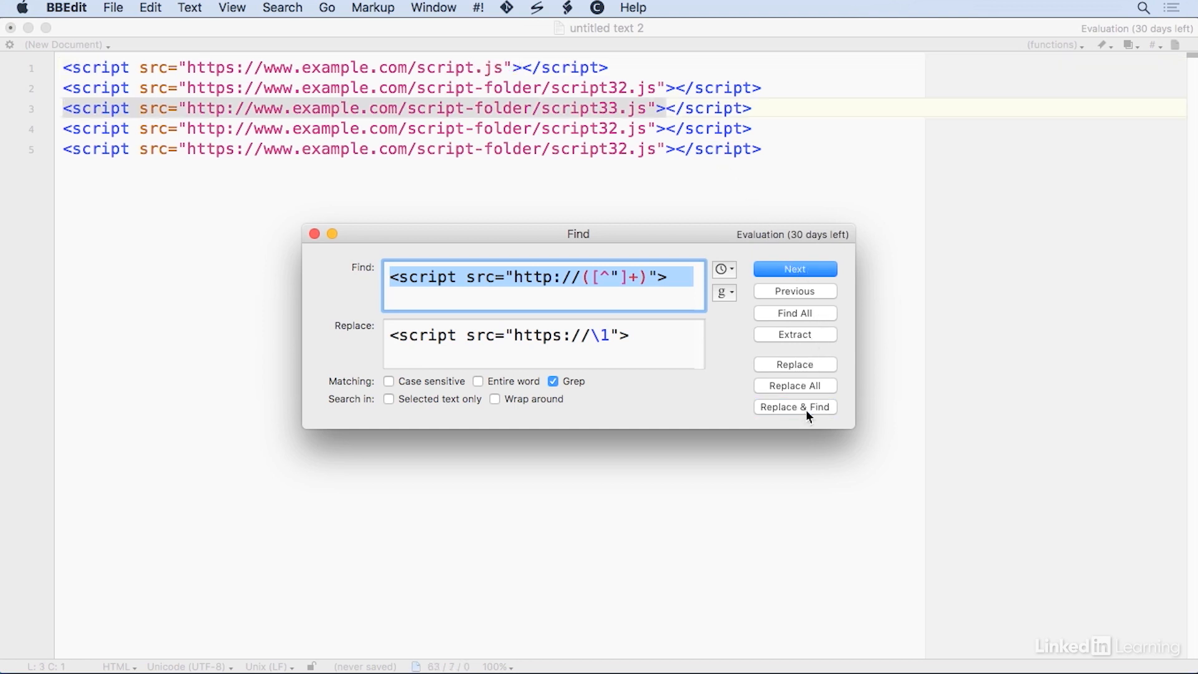
click(794, 407)
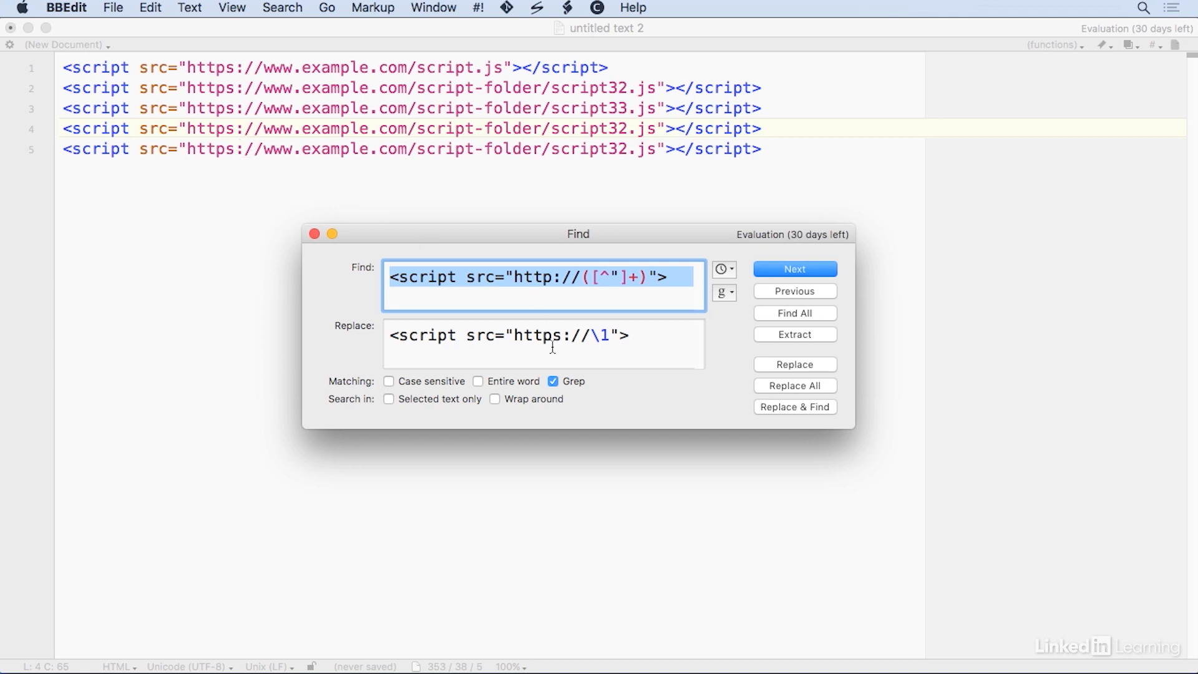
mouse_move(543, 299)
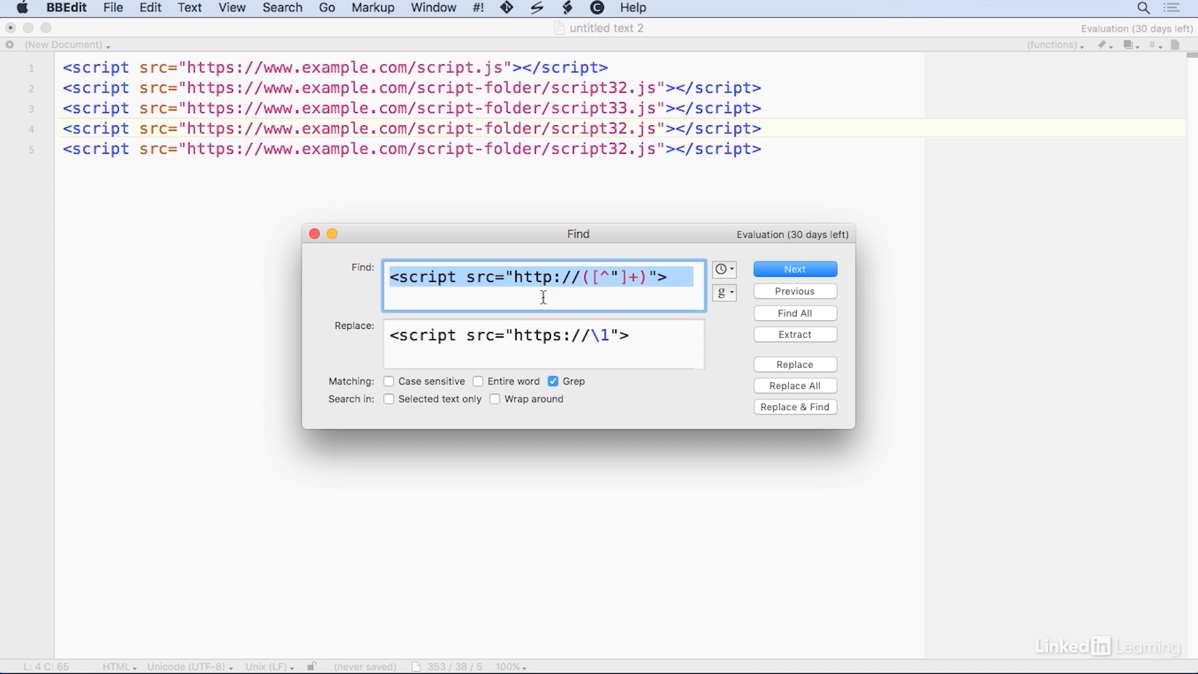
mouse_move(606, 357)
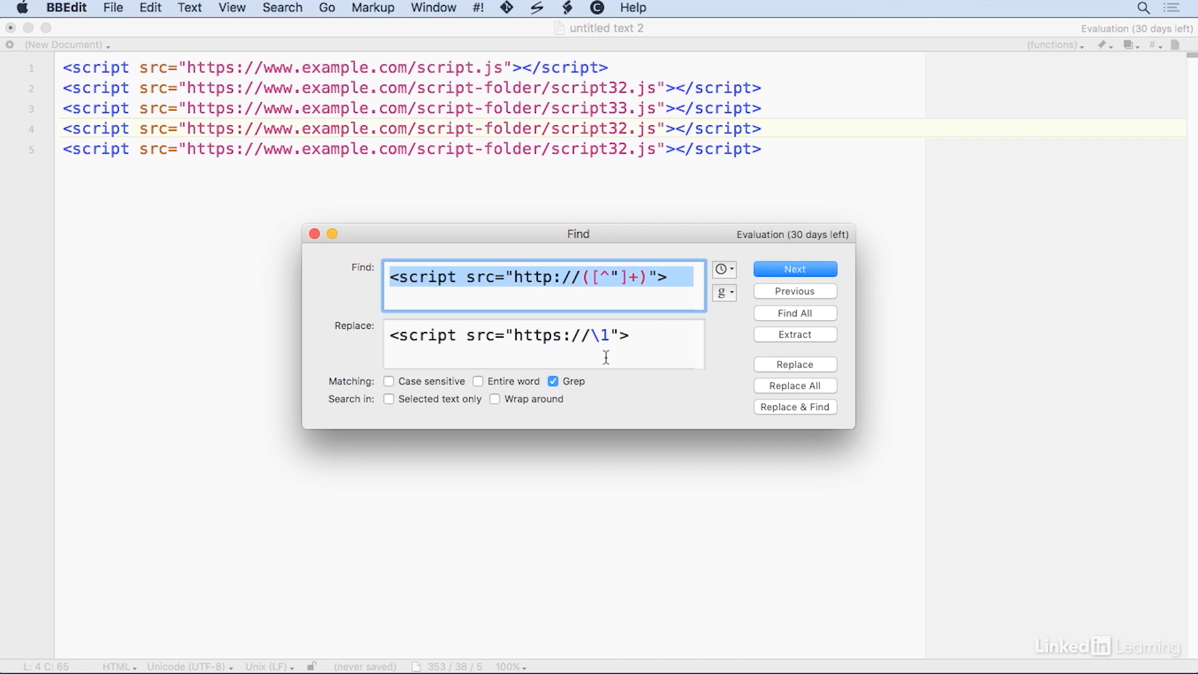